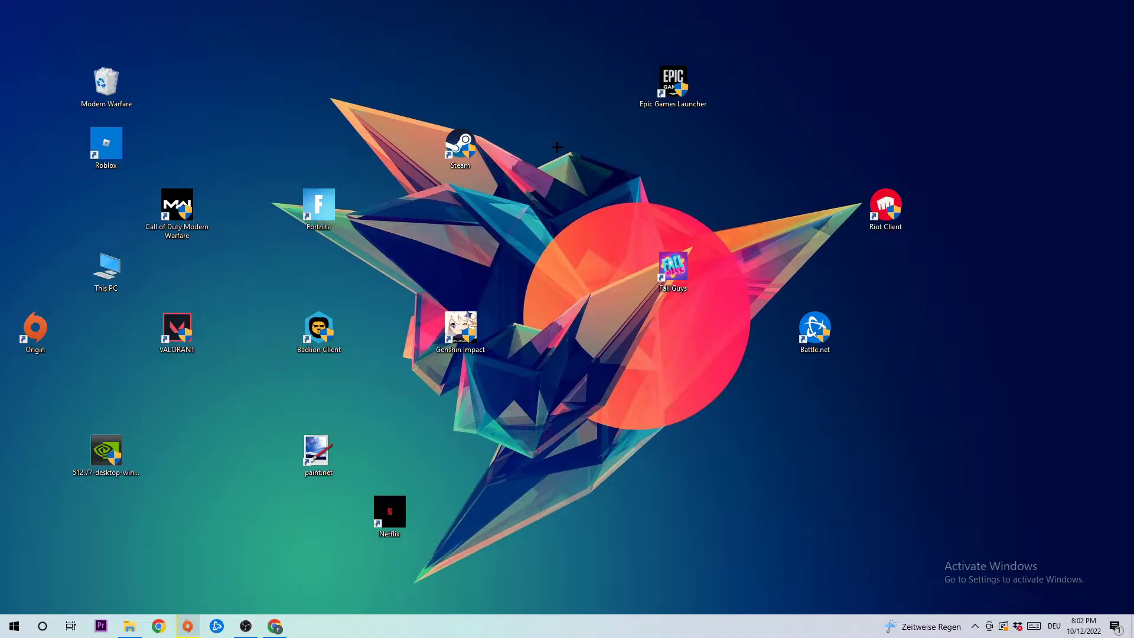
- Launch Task Manager from the taskbar's shortcut menu
{"action": "right_click", "coordinate": [580, 633]}
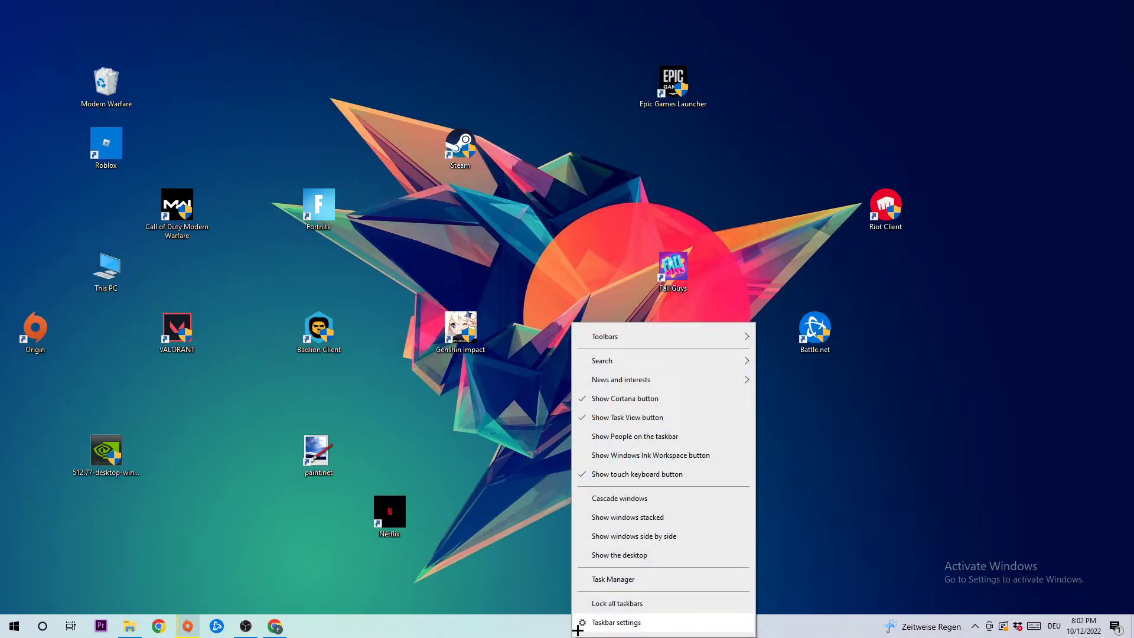
{"action": "left_click", "coordinate": [612, 579]}
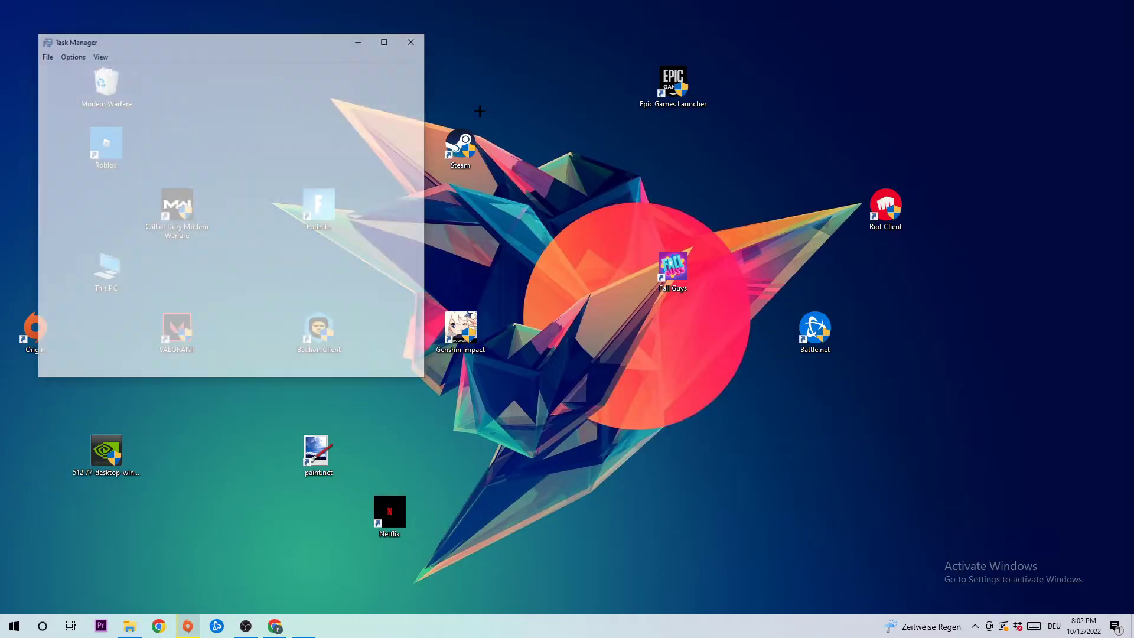
- Expand the full process list, scroll it, and bring up Google Crash Handler's actions
{"action": "left_click", "coordinate": [383, 42]}
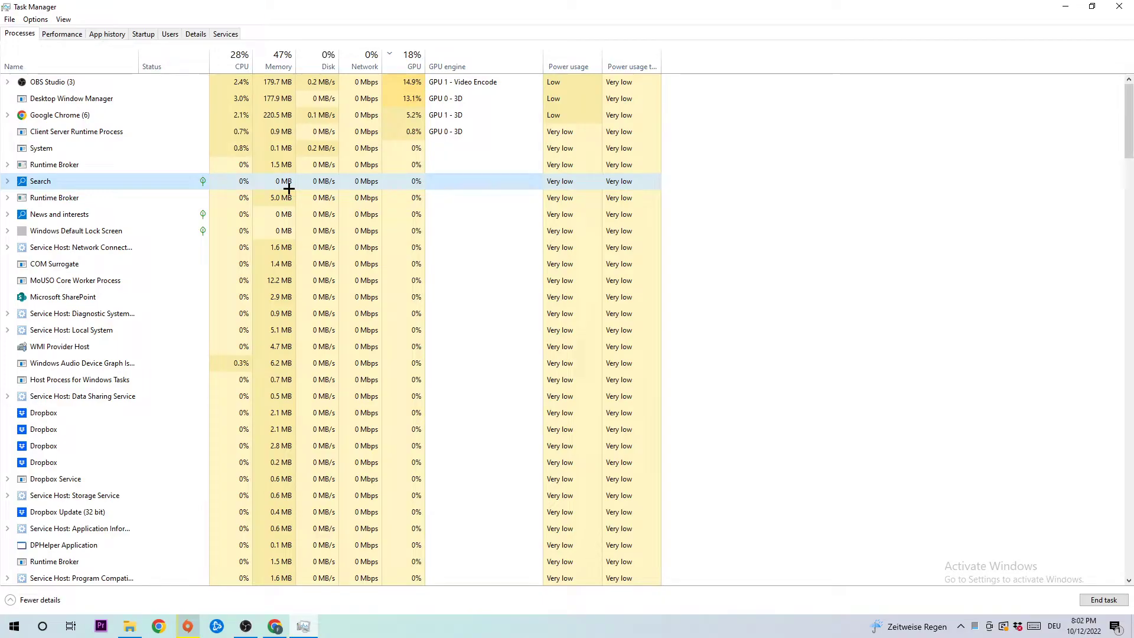
{"action": "scroll", "scroll_direction": "down", "scroll_amount": 3}
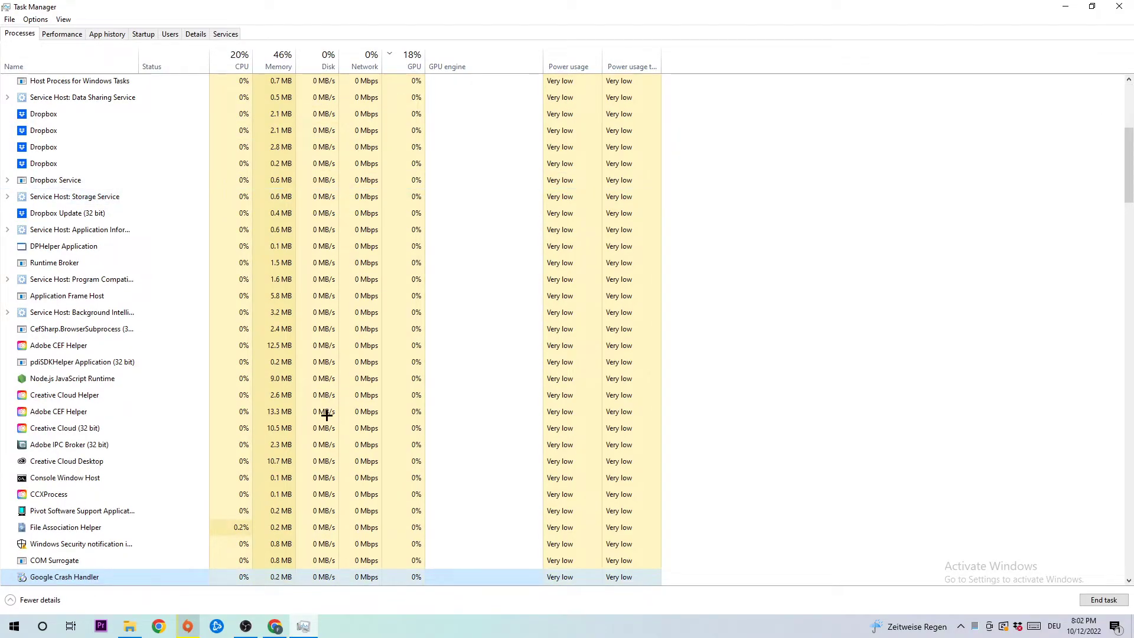
{"action": "scroll", "scroll_direction": "down", "scroll_amount": 3}
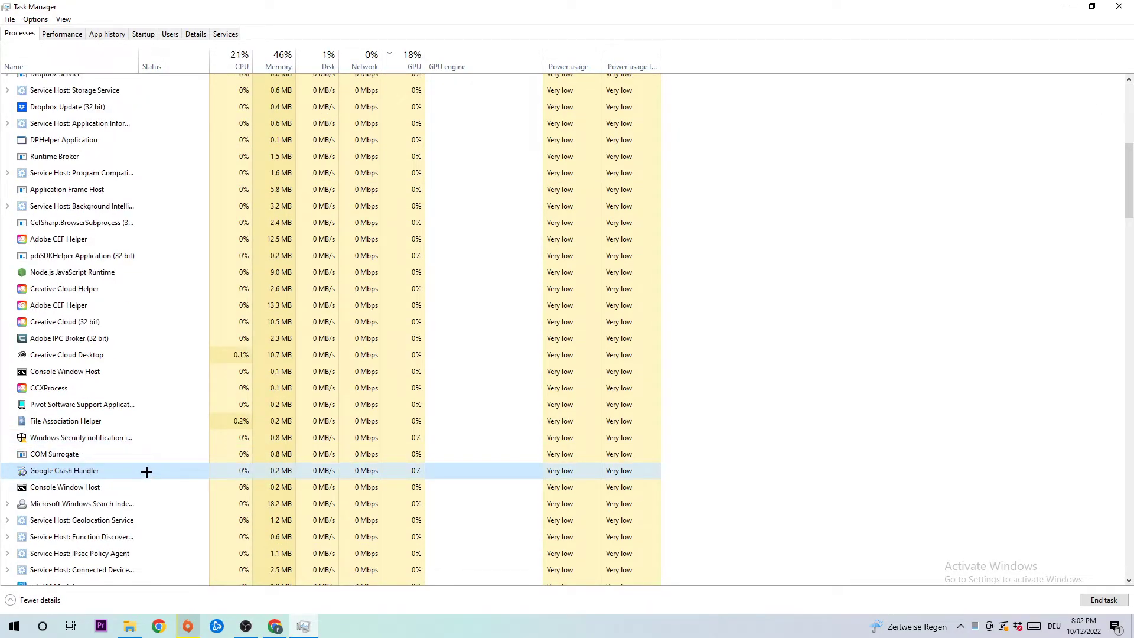
{"action": "right_click", "coordinate": [65, 421]}
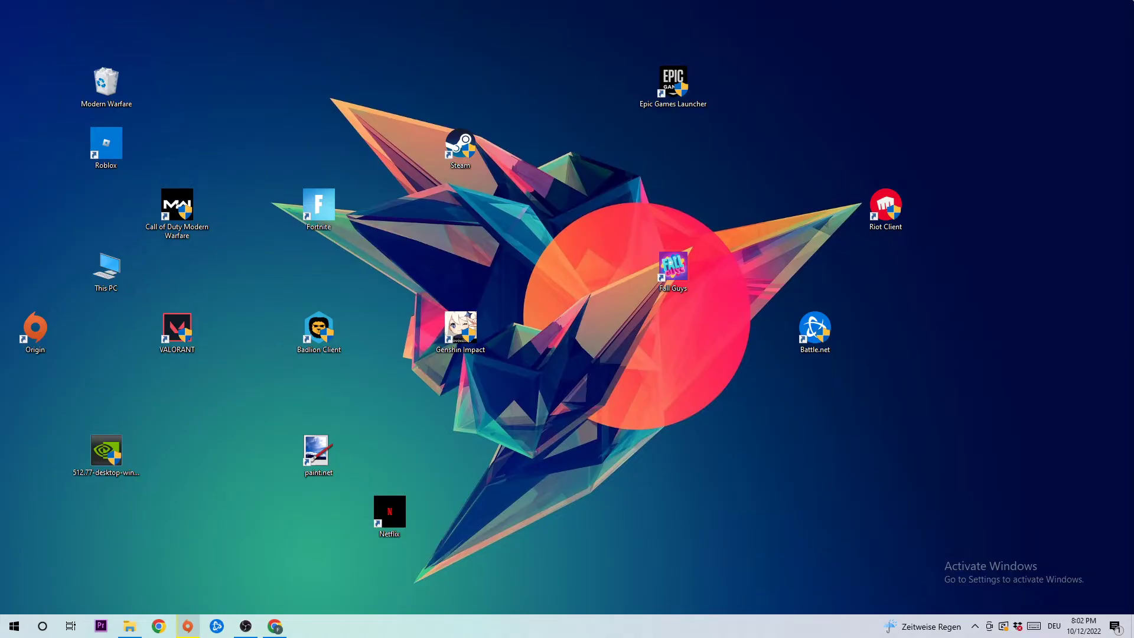
- Reposition the Steam desktop shortcut into the top row beside Epic Games Launcher
{"action": "left_click_drag", "start_coordinate": [461, 145], "coordinate": [566, 199]}
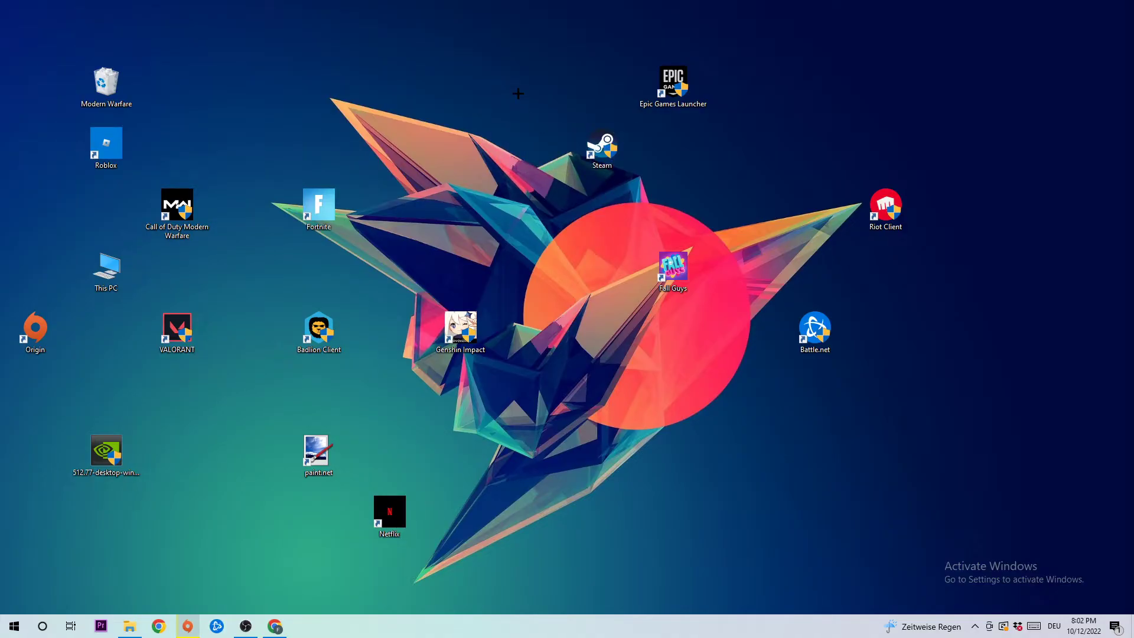
{"action": "left_click", "coordinate": [13, 624]}
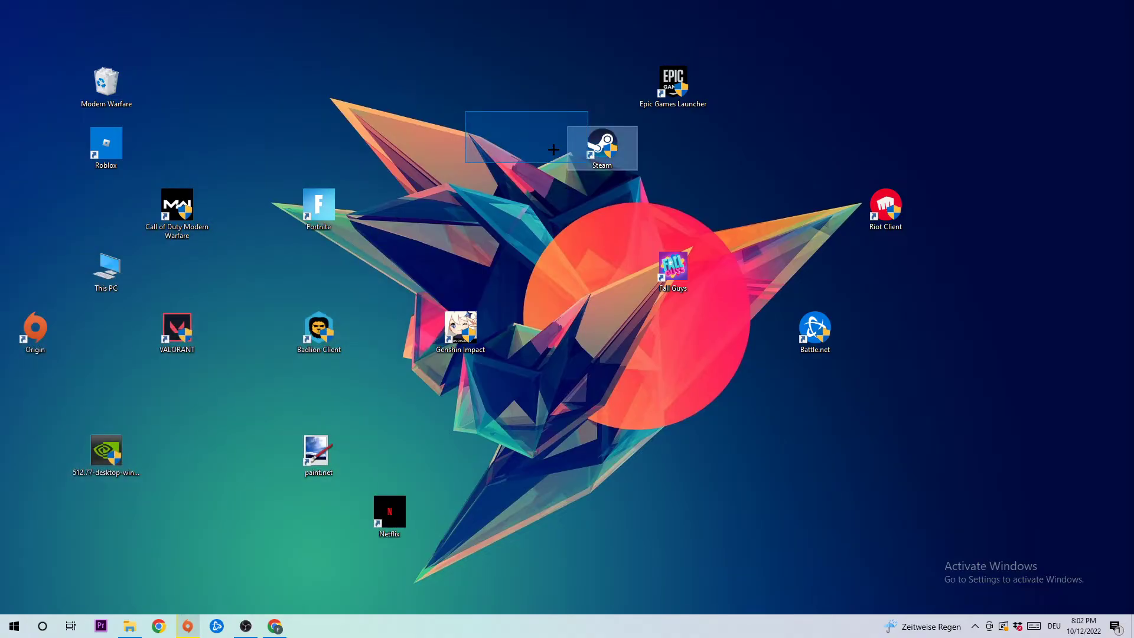
{"action": "left_click_drag", "start_coordinate": [602, 147], "coordinate": [460, 86]}
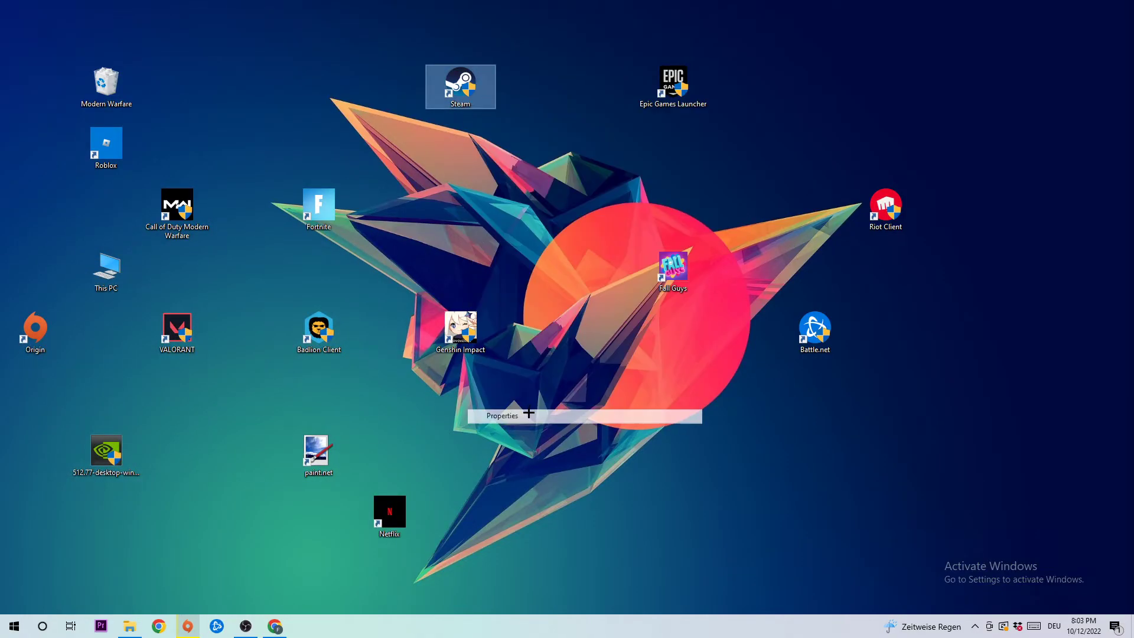
- Open the Steam shortcut's Properties on the Compatibility settings
{"action": "left_click", "coordinate": [503, 415]}
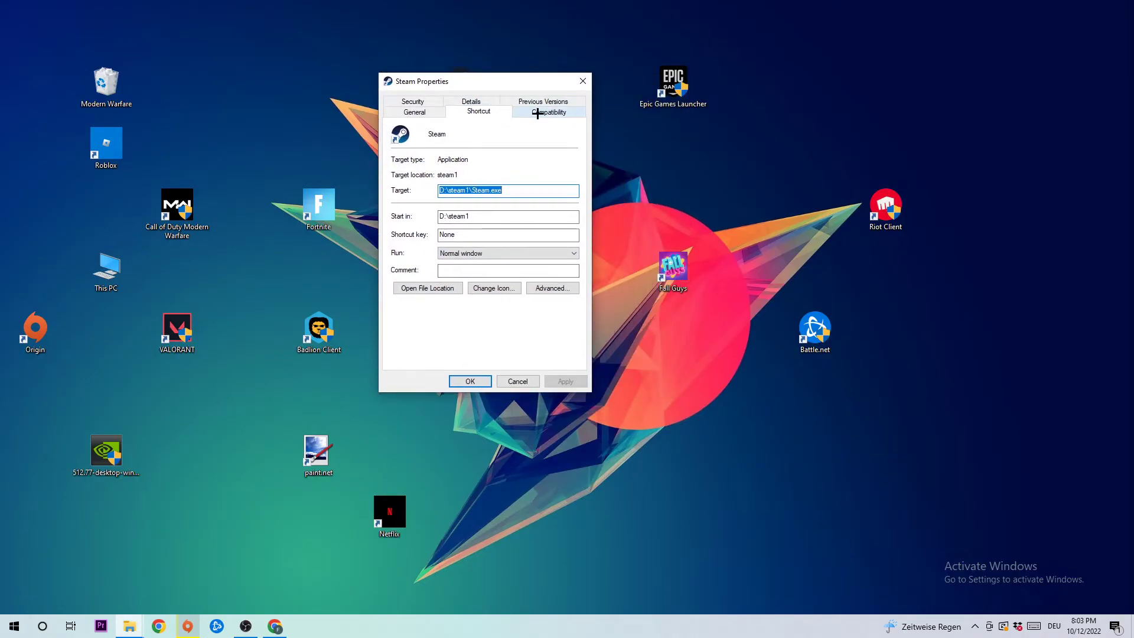
{"action": "left_click", "coordinate": [547, 111]}
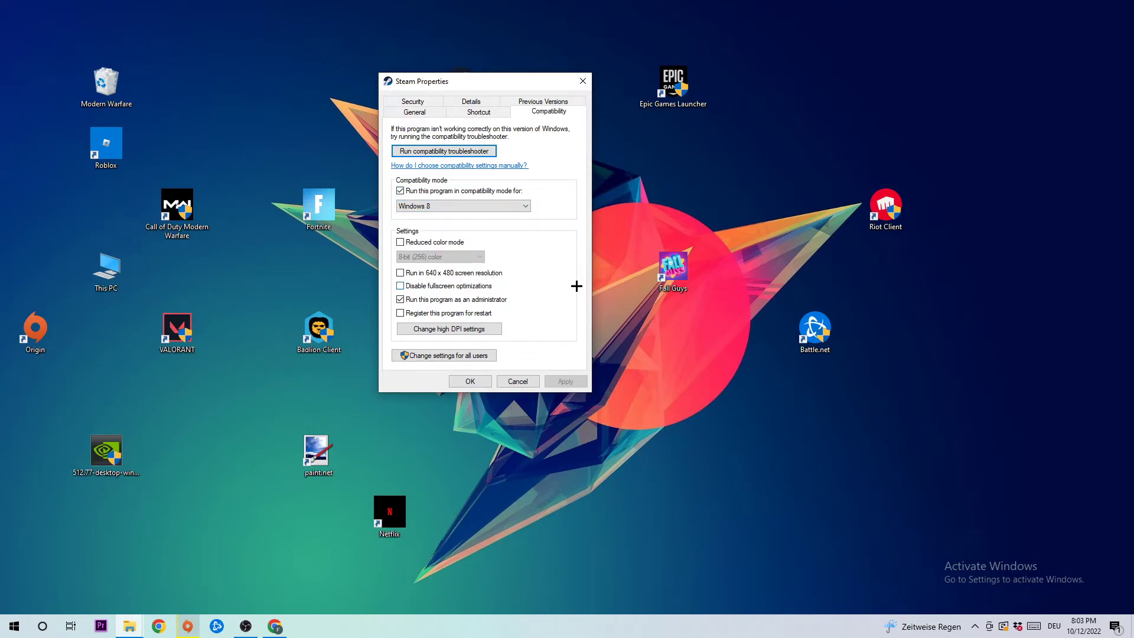
{"action": "mouse_move", "coordinate": [541, 372]}
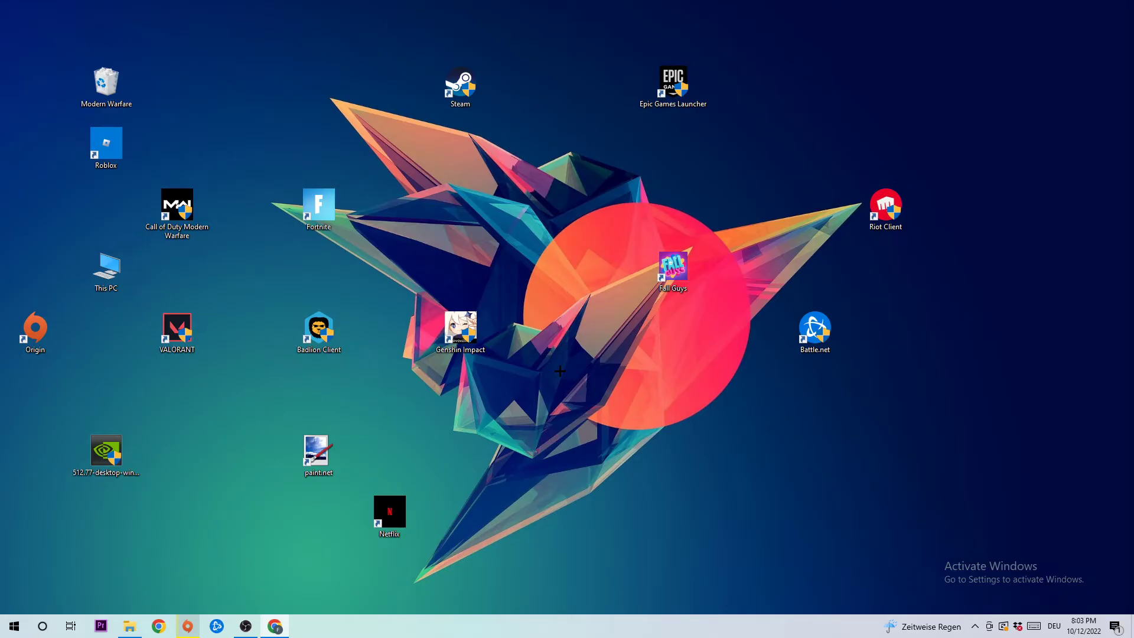
{"action": "mouse_move", "coordinate": [467, 150]}
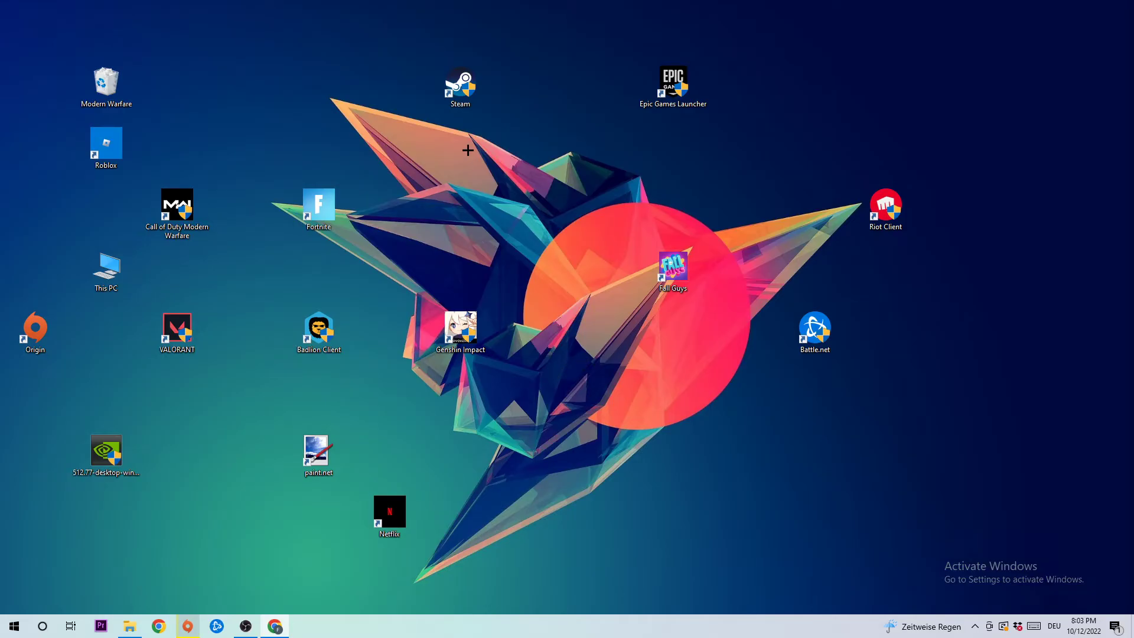
{"action": "left_click", "coordinate": [460, 83]}
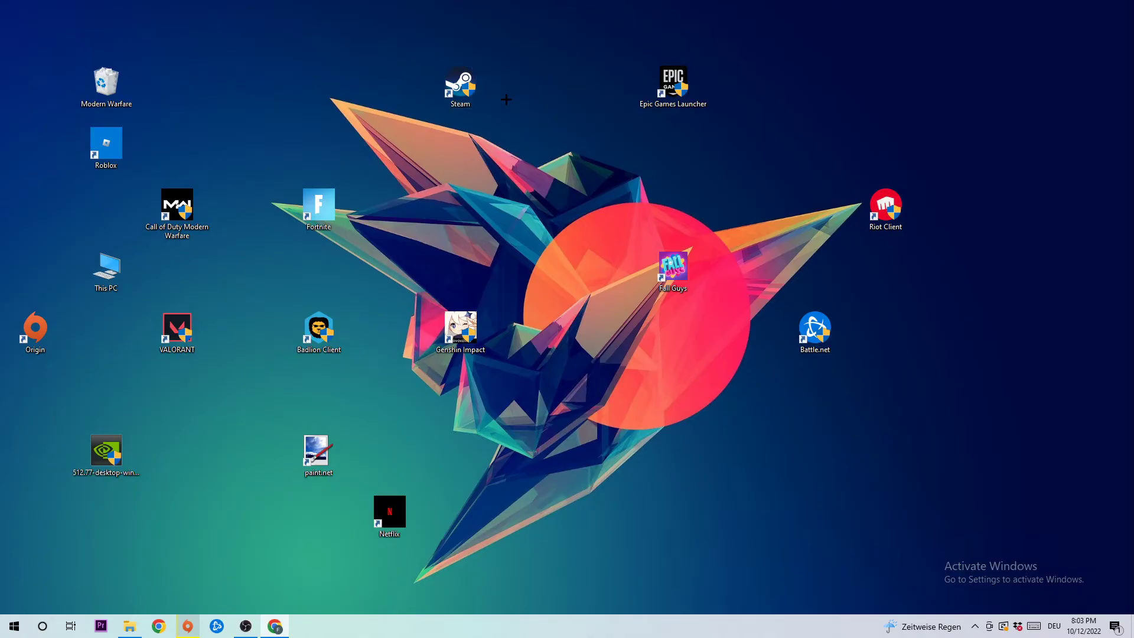
{"action": "mouse_move", "coordinate": [547, 149]}
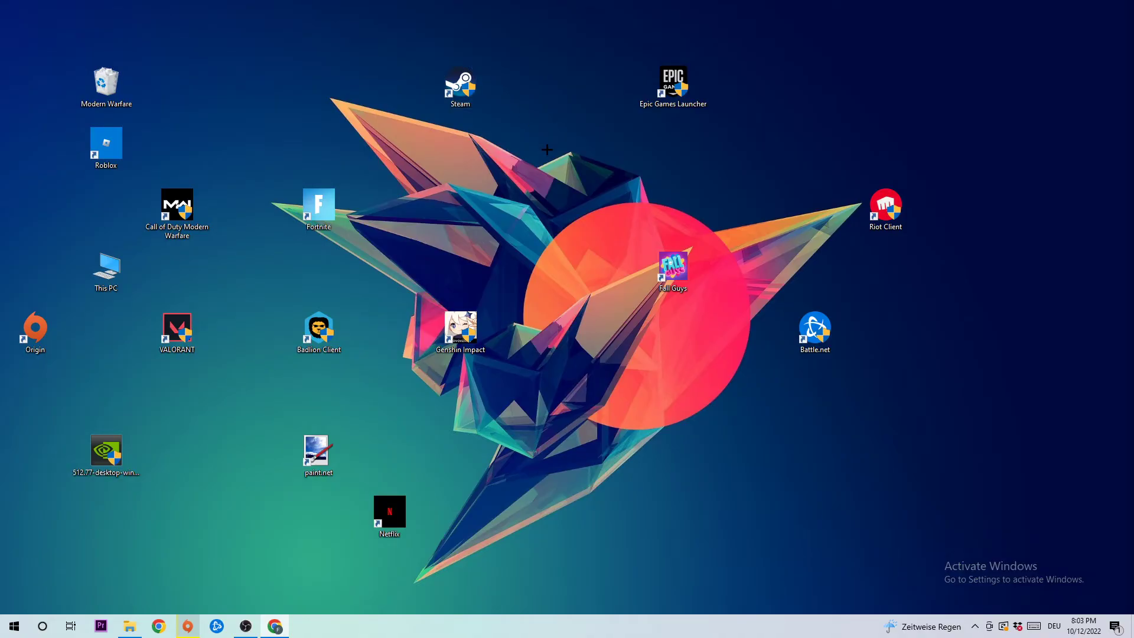